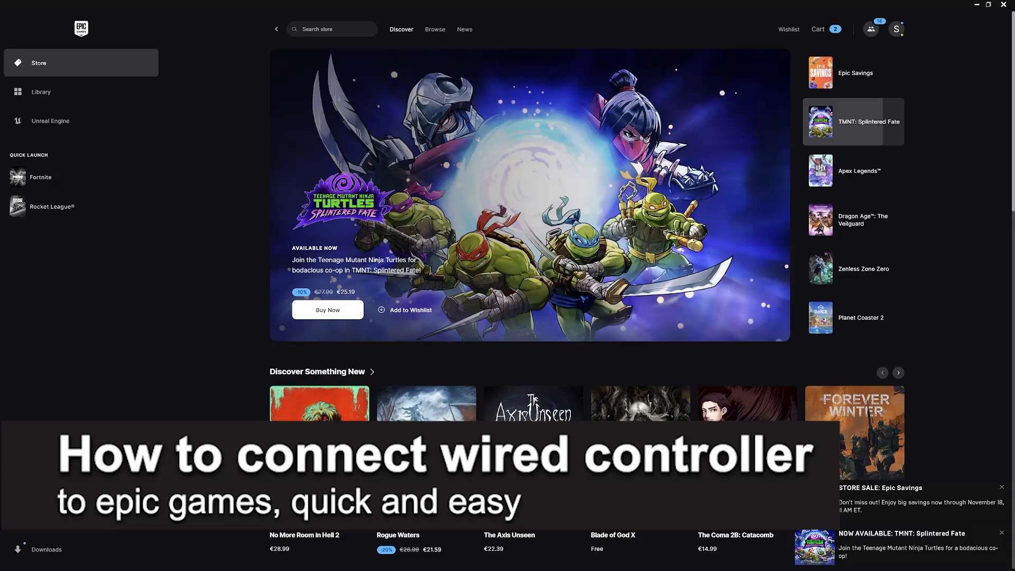
Browse the featured carousel to Dragon Age: The Veilguard, then switch to the game library
click(854, 171)
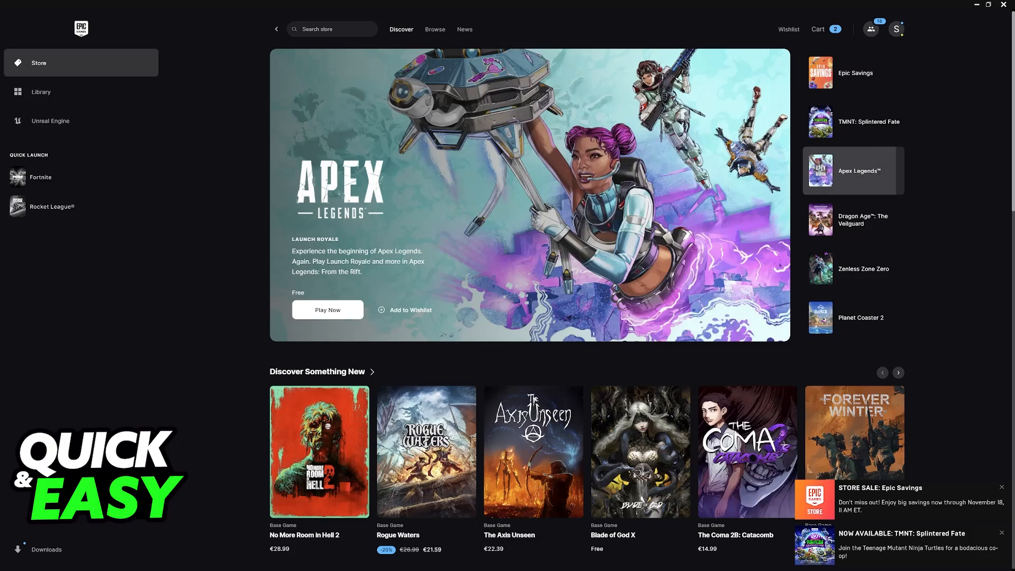
click(853, 220)
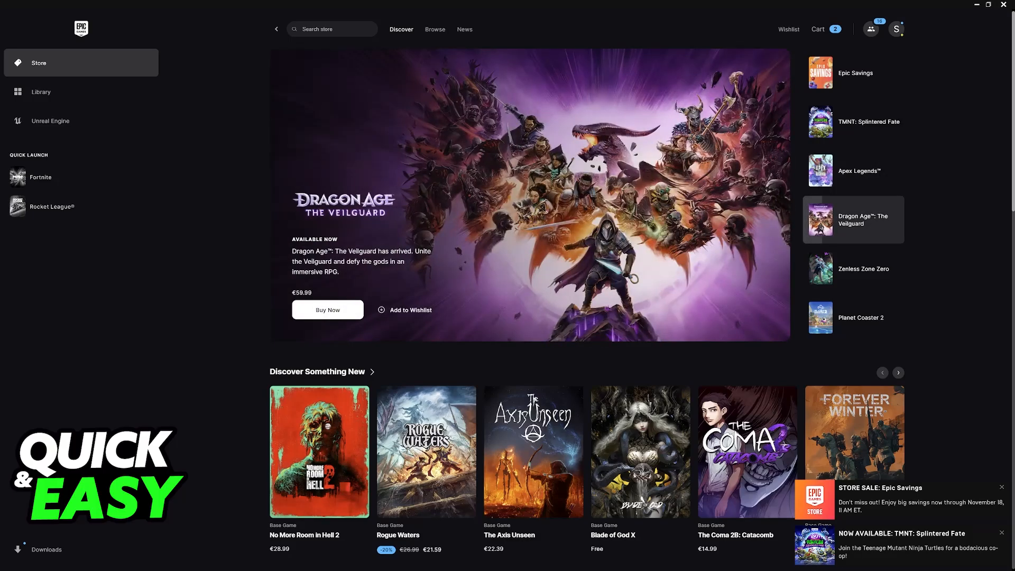
mouse_move(657, 324)
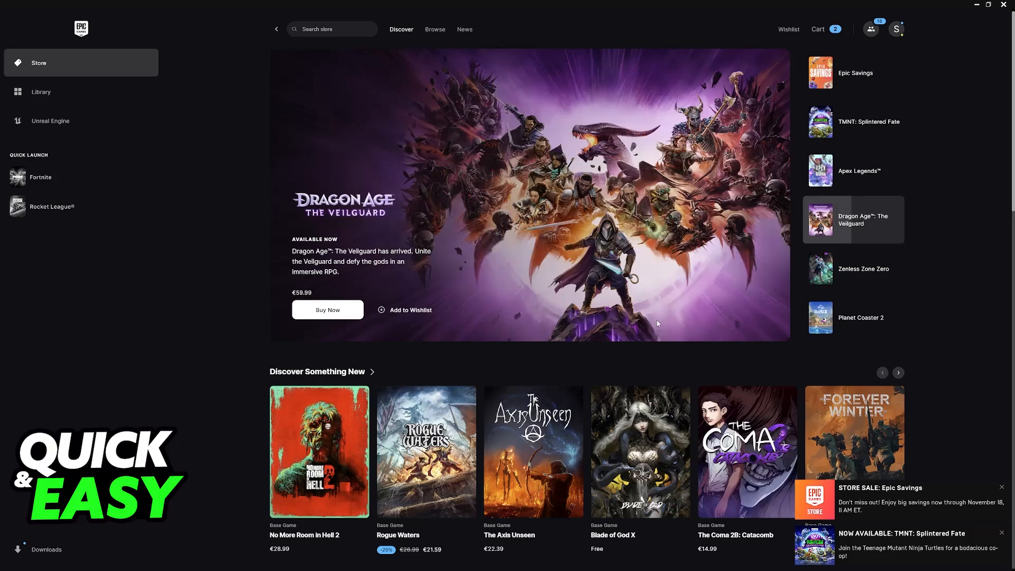
click(41, 91)
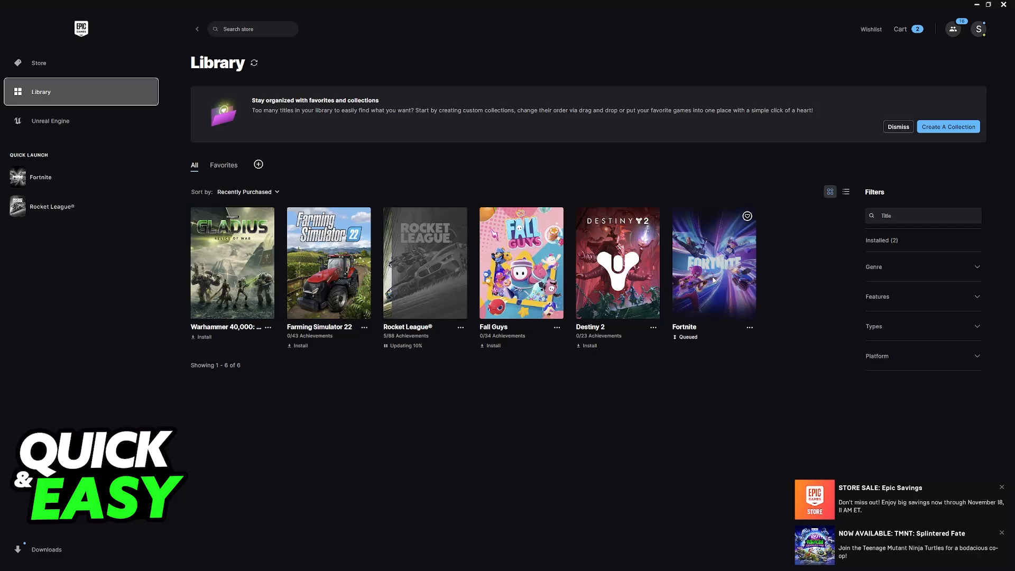
mouse_move(198, 376)
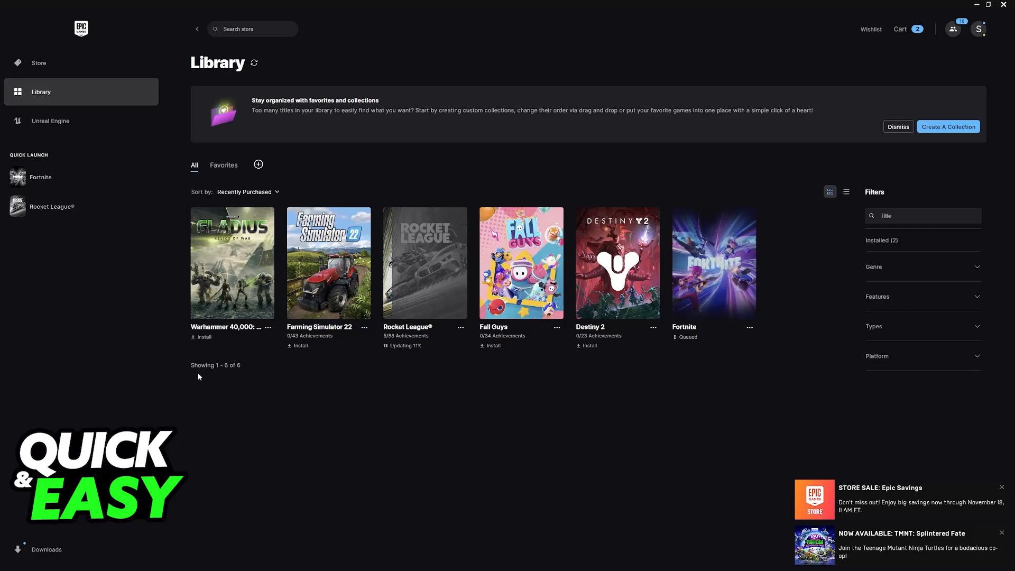
mouse_move(463, 122)
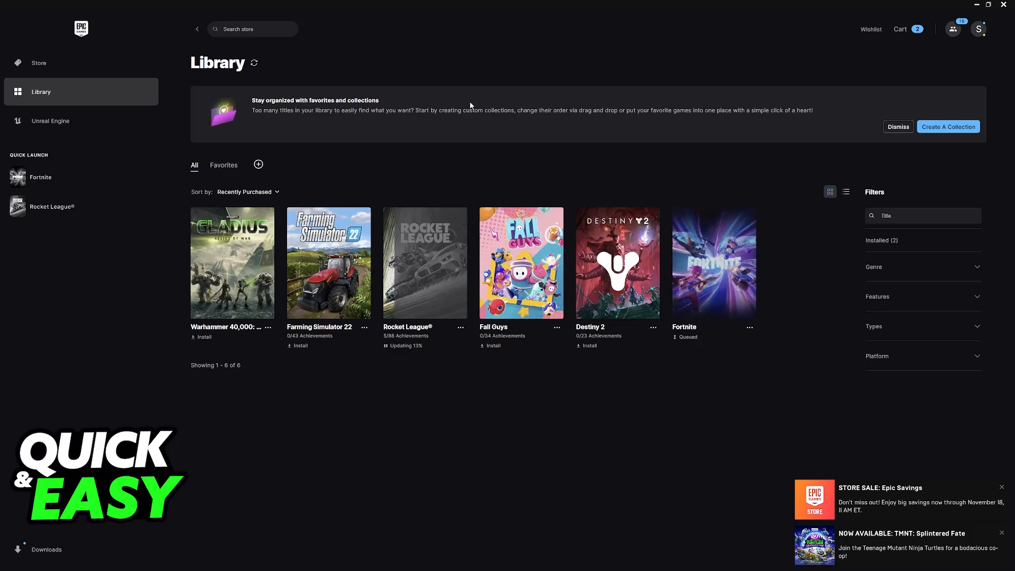
mouse_move(501, 117)
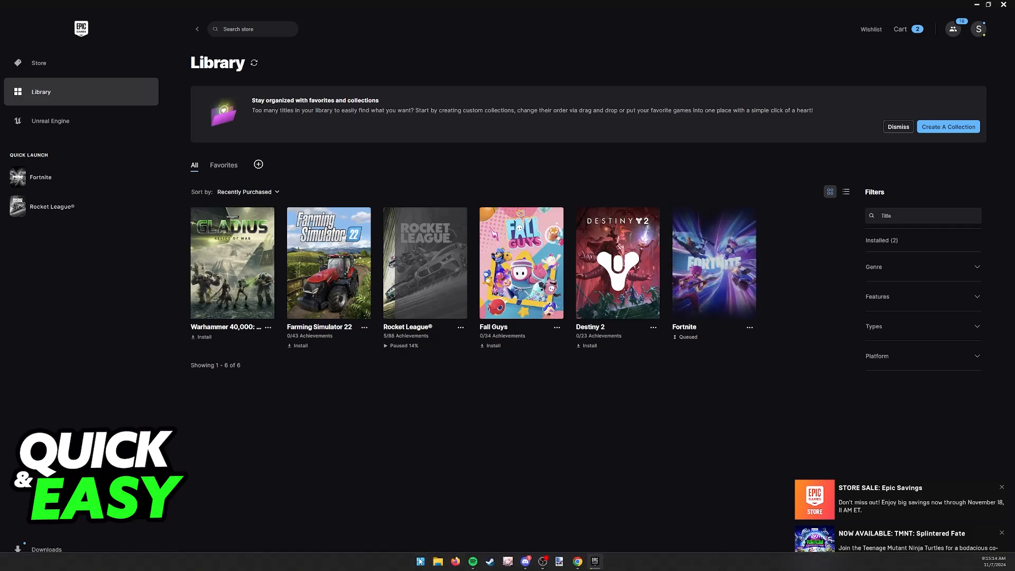
mouse_move(414, 391)
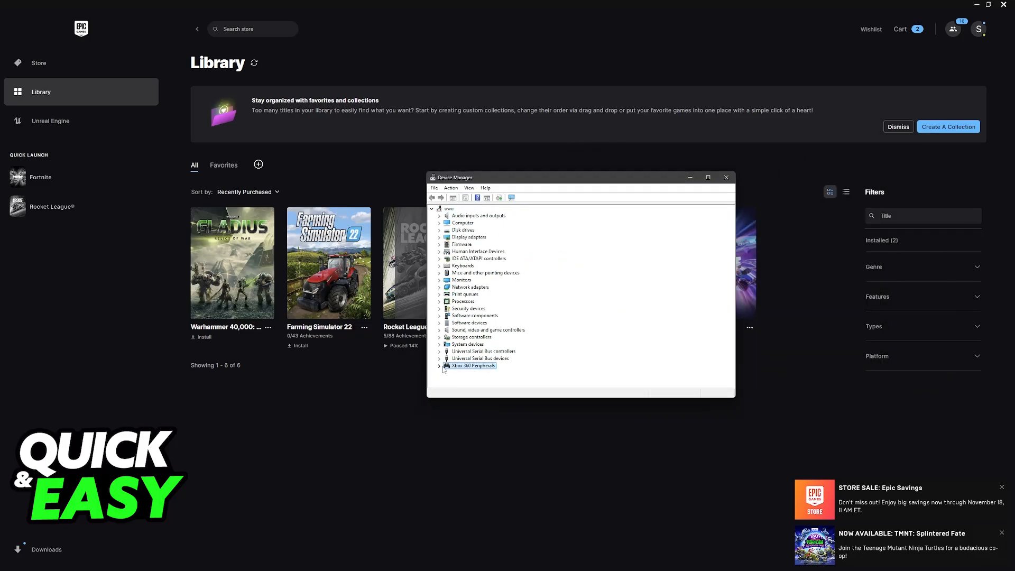
Expand Xbox 360 Peripherals and select Xbox 360 Controller for Windows, showing its actions
click(440, 365)
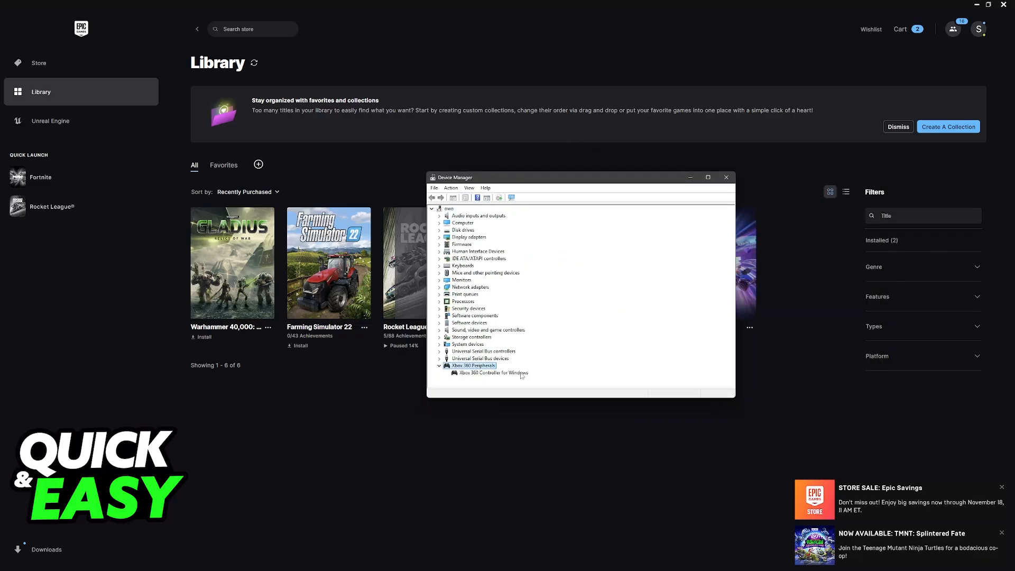
mouse_move(518, 380)
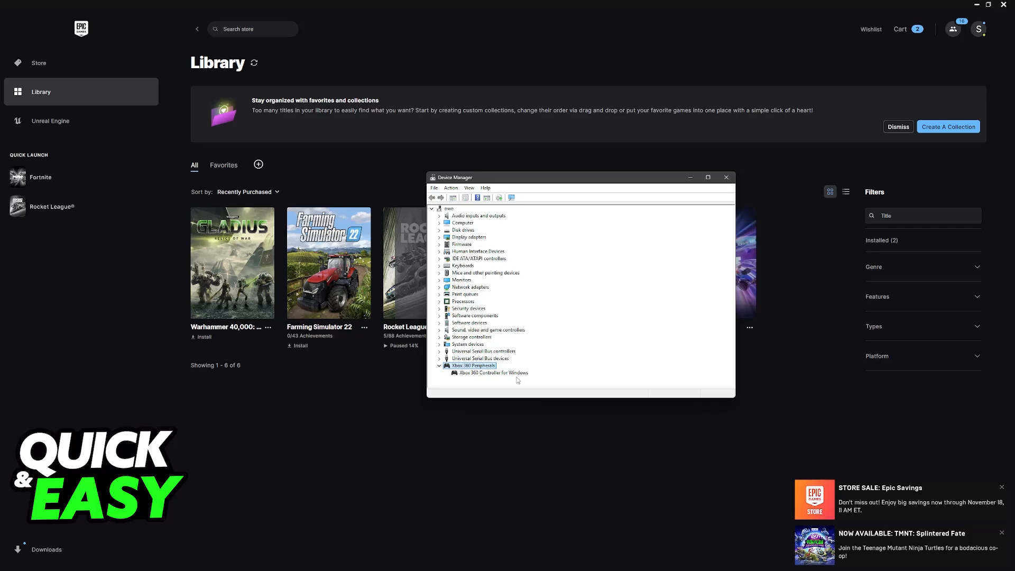
click(494, 372)
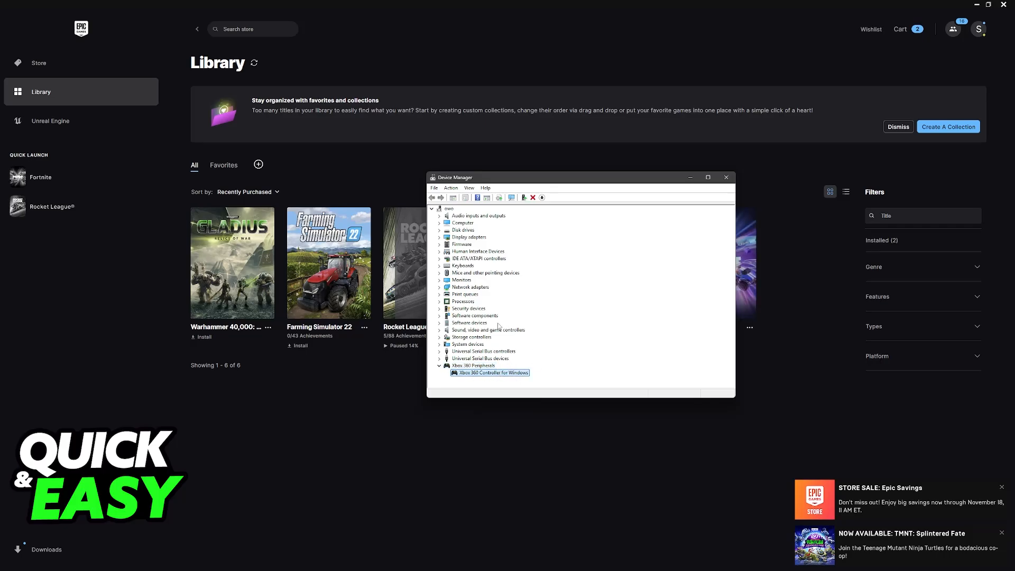
mouse_move(489, 378)
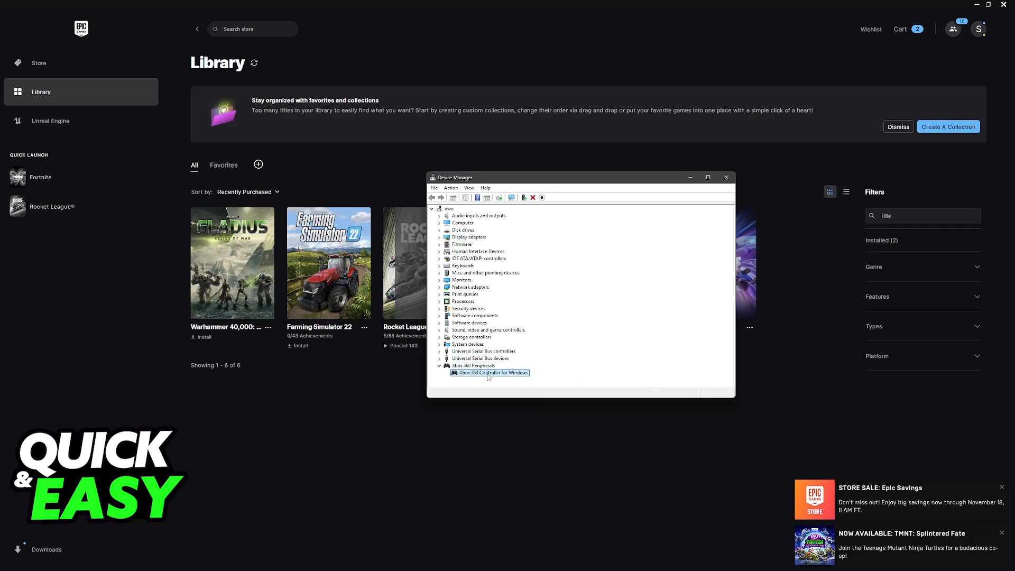
right_click(489, 373)
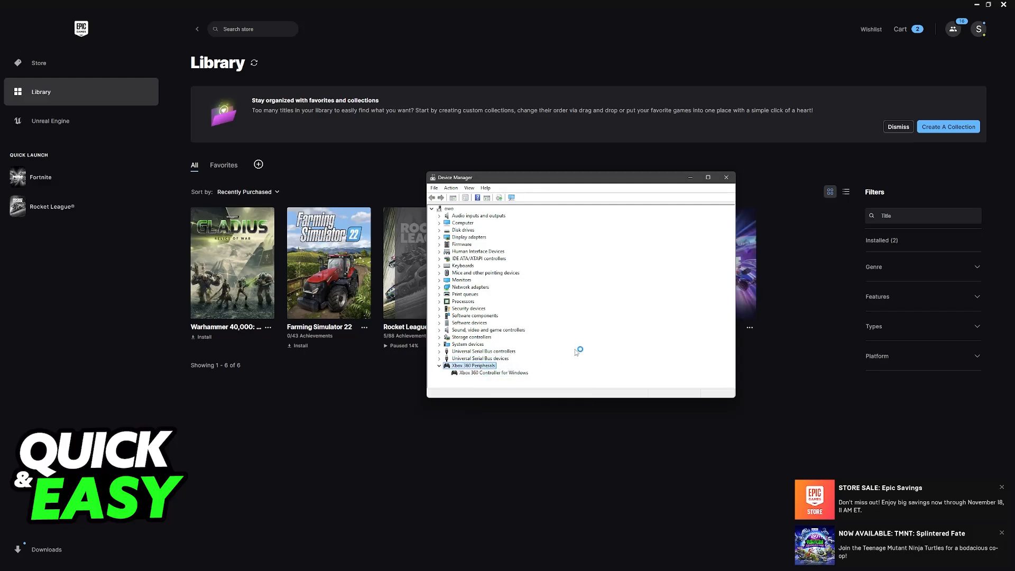
mouse_move(528, 153)
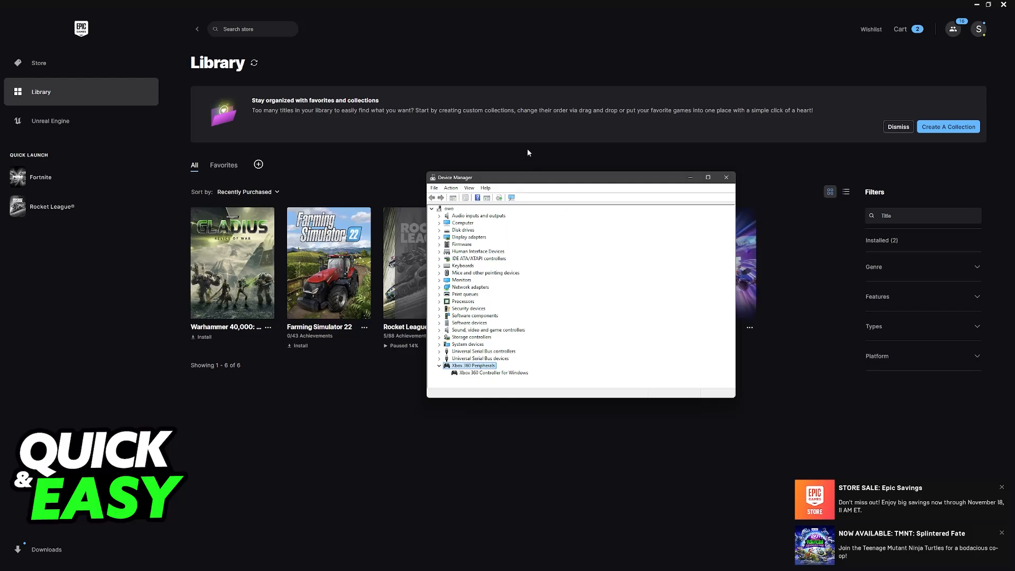
Check the Epic Games downloads overview and close it again
click(46, 549)
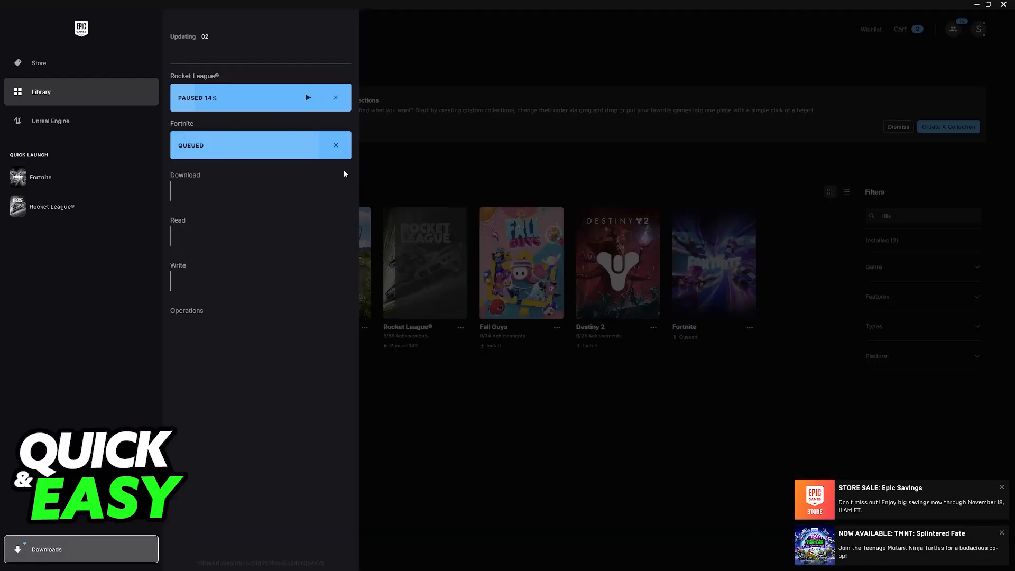
click(335, 97)
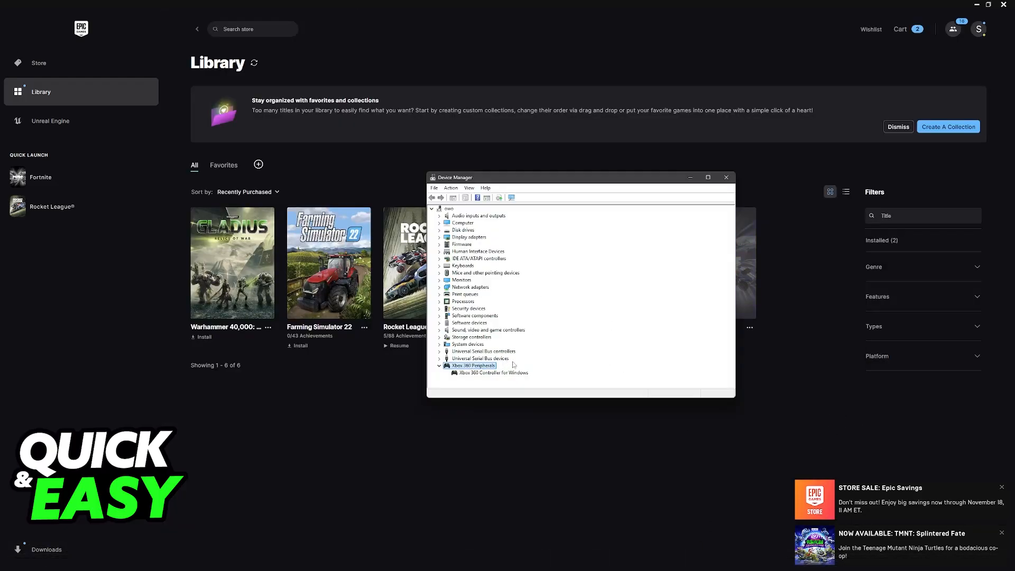
Review the controller's Update driver/Uninstall options without changes, then bring the Epic library forward
right_click(492, 372)
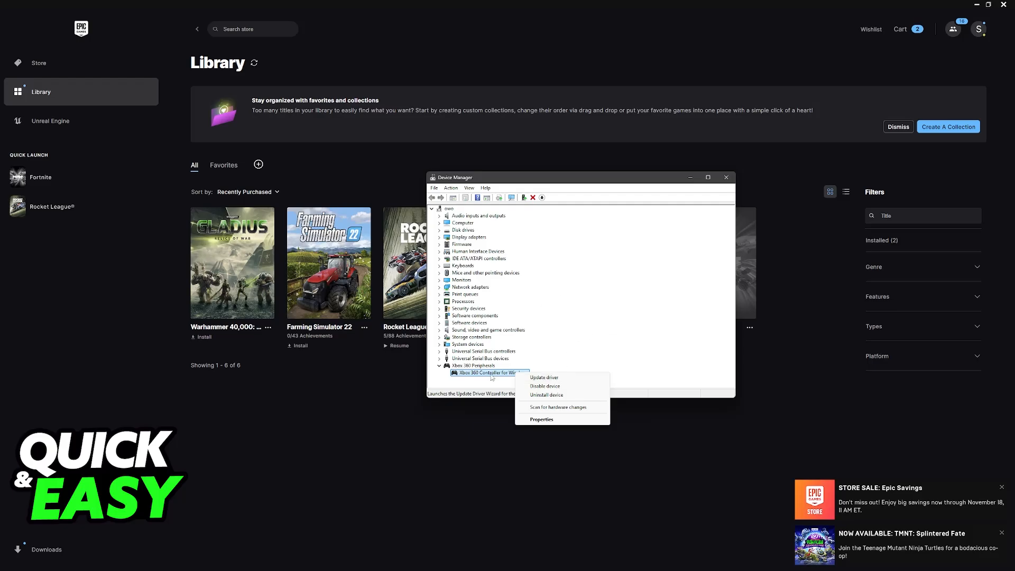
mouse_move(546, 394)
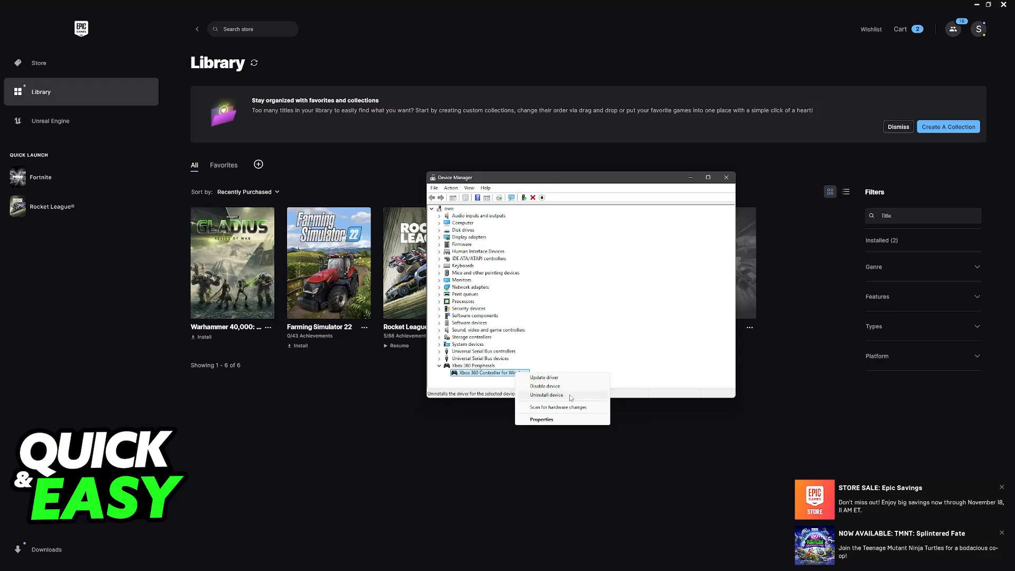
click(620, 348)
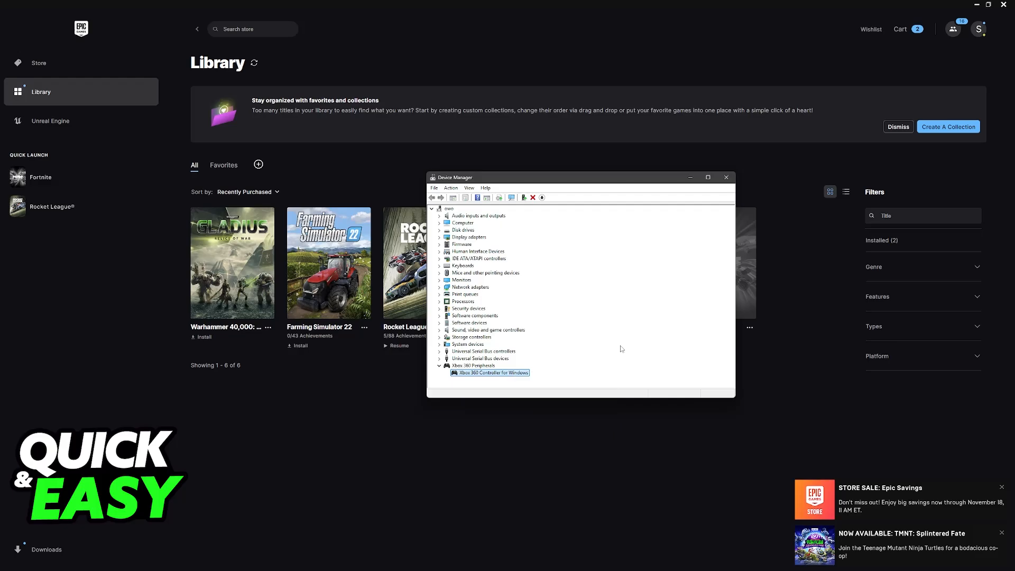
mouse_move(631, 253)
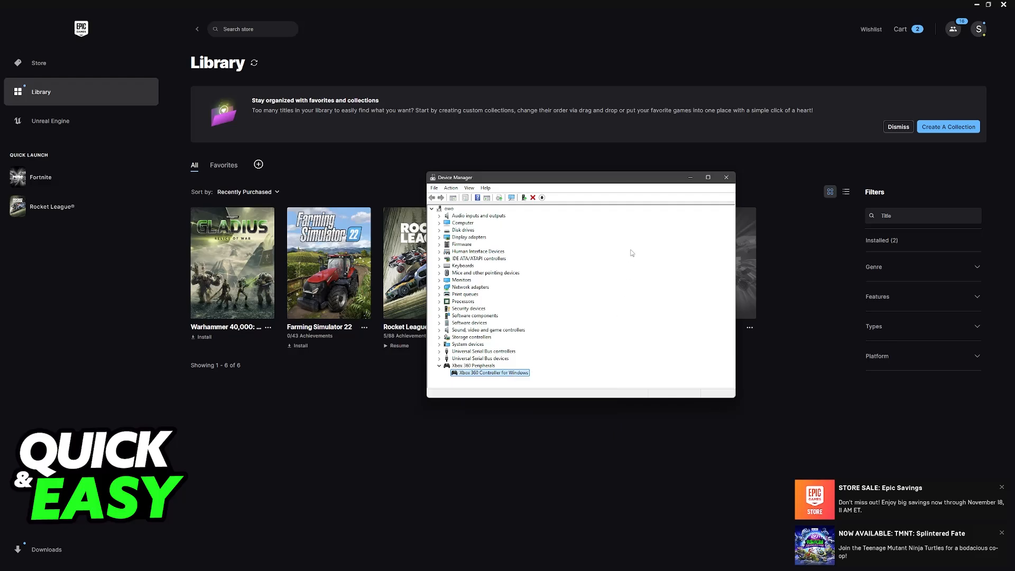
click(726, 178)
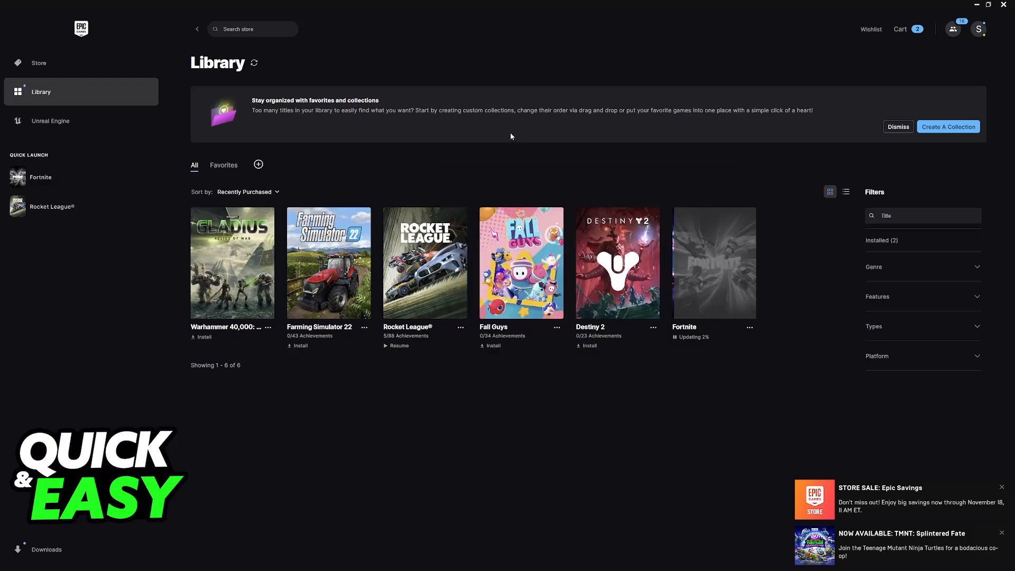
mouse_move(694, 253)
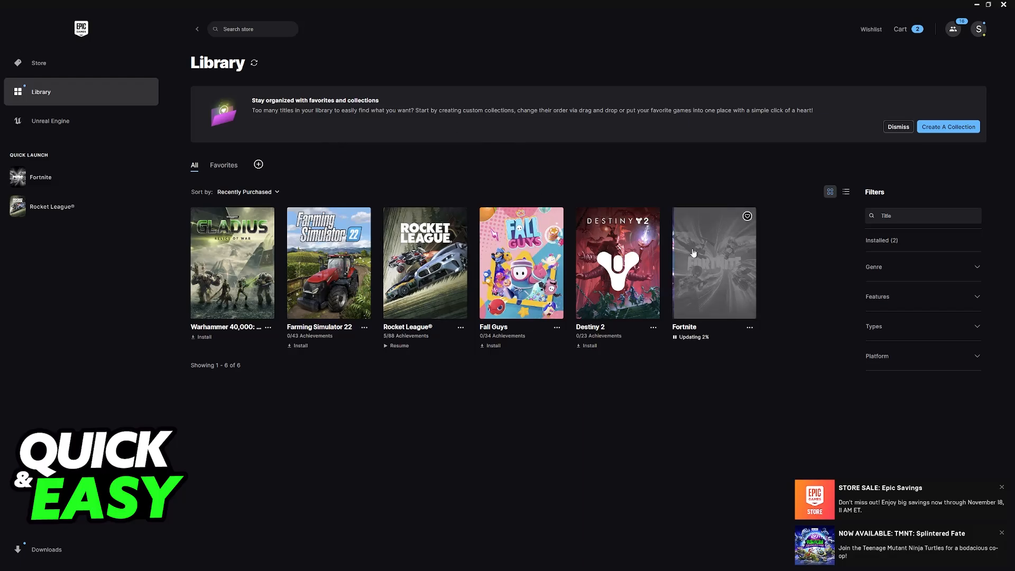
mouse_move(154, 83)
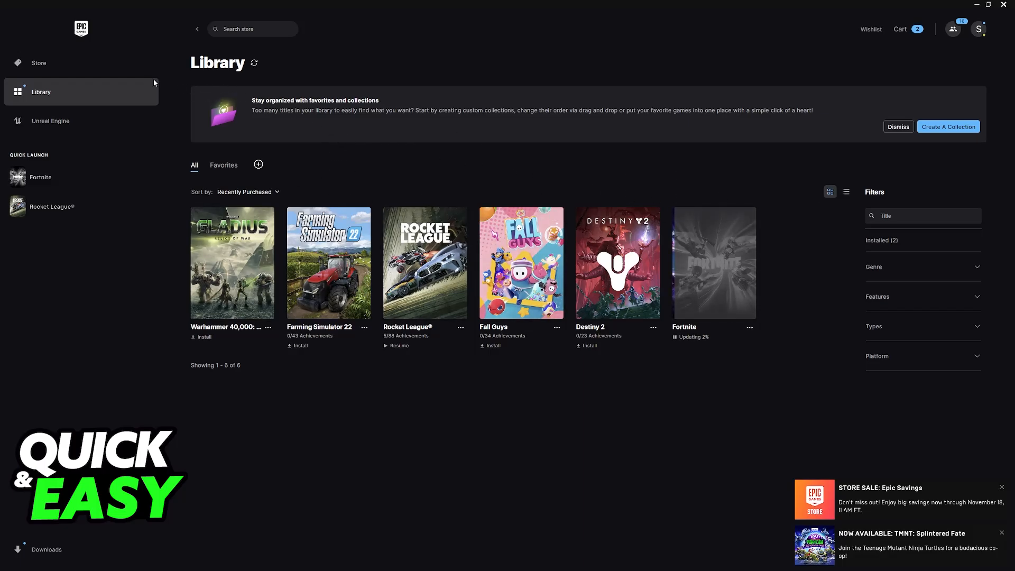
mouse_move(225, 79)
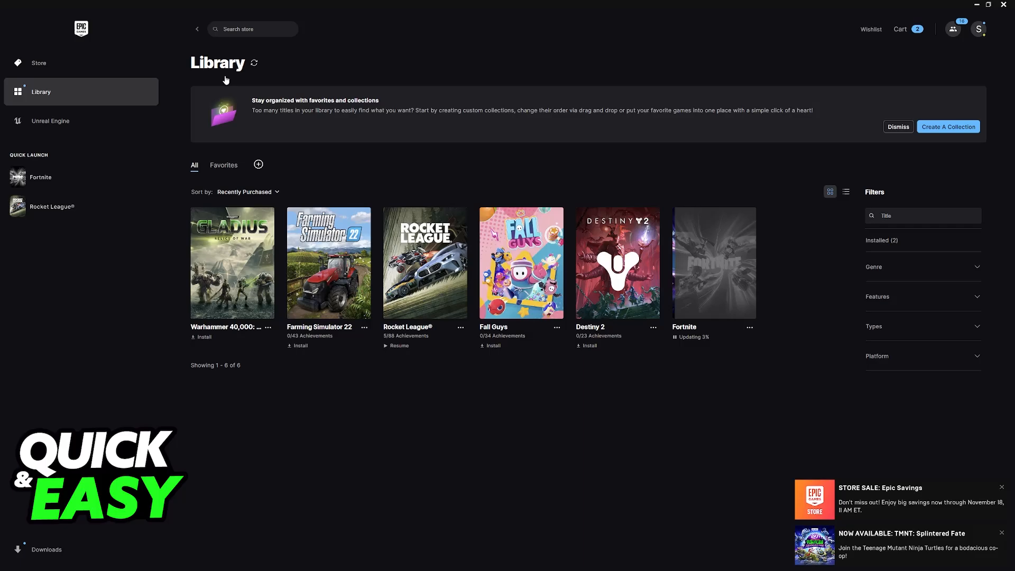
Return from the library to the store's Discover page
click(39, 63)
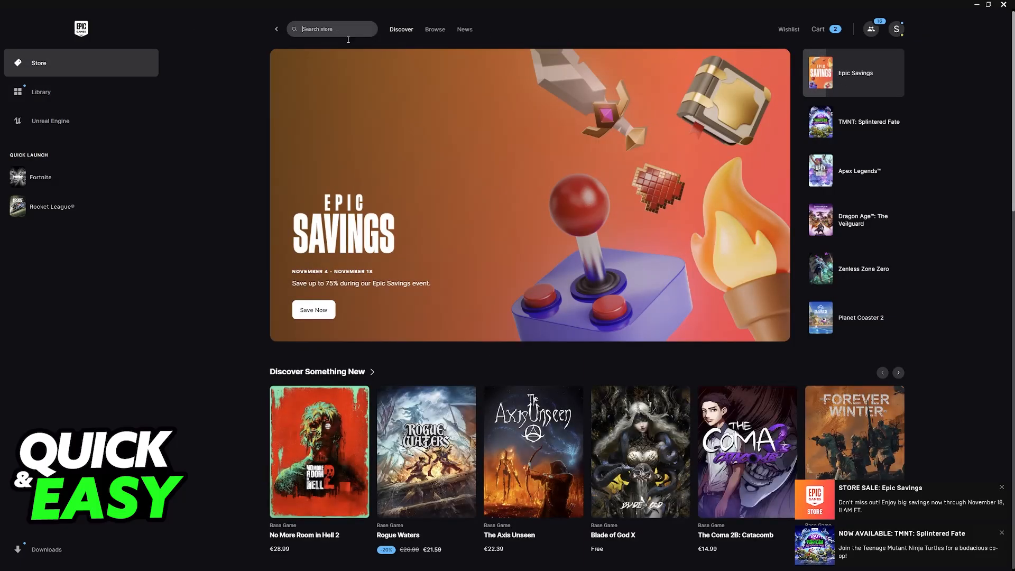
Search 'grand tehft', read the Grand Theft Auto V page down to System Requirements, then return to the library
text(grand tehft)
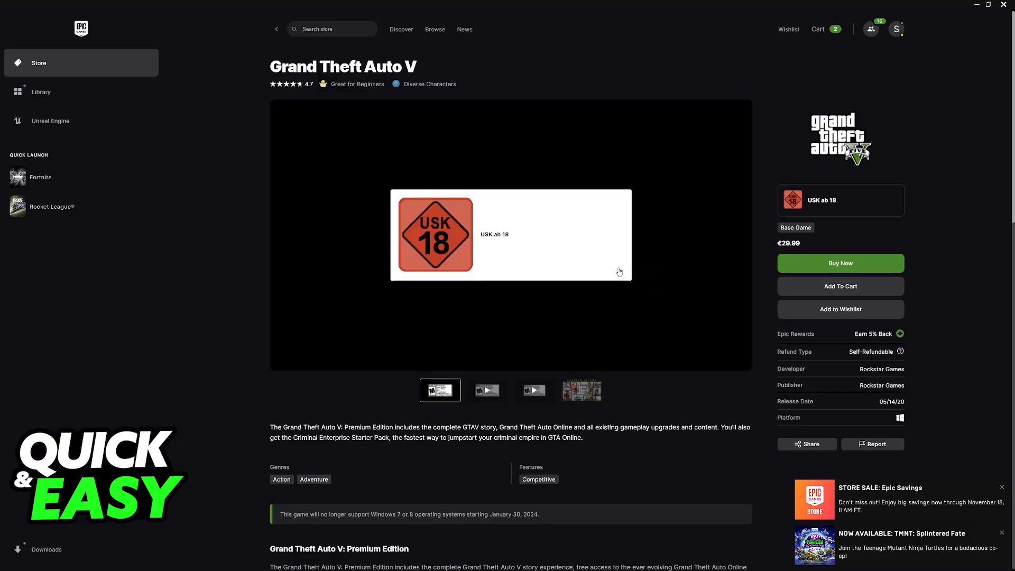
scroll(down, 3)
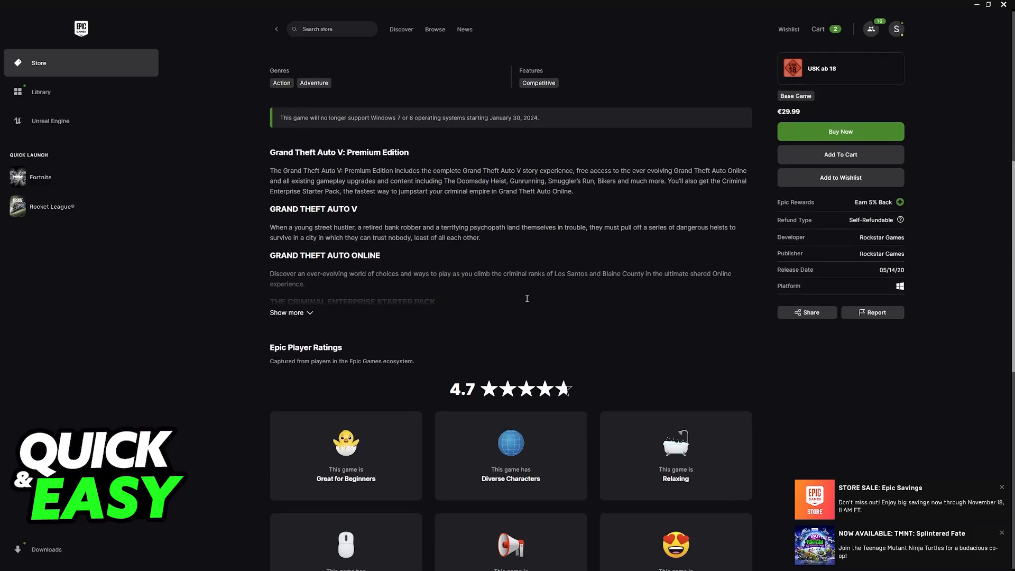
scroll(down, 3)
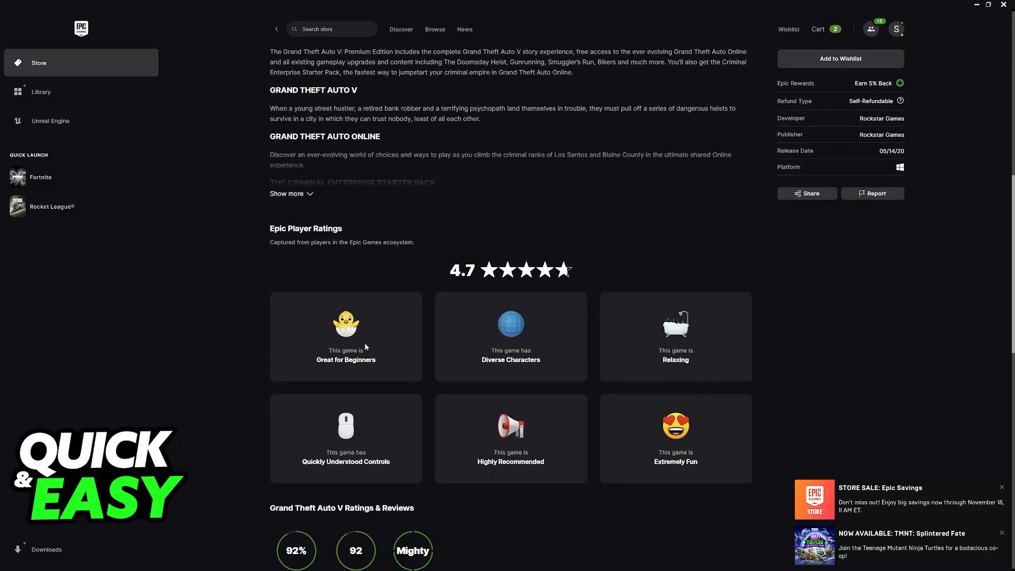
scroll(down, 3)
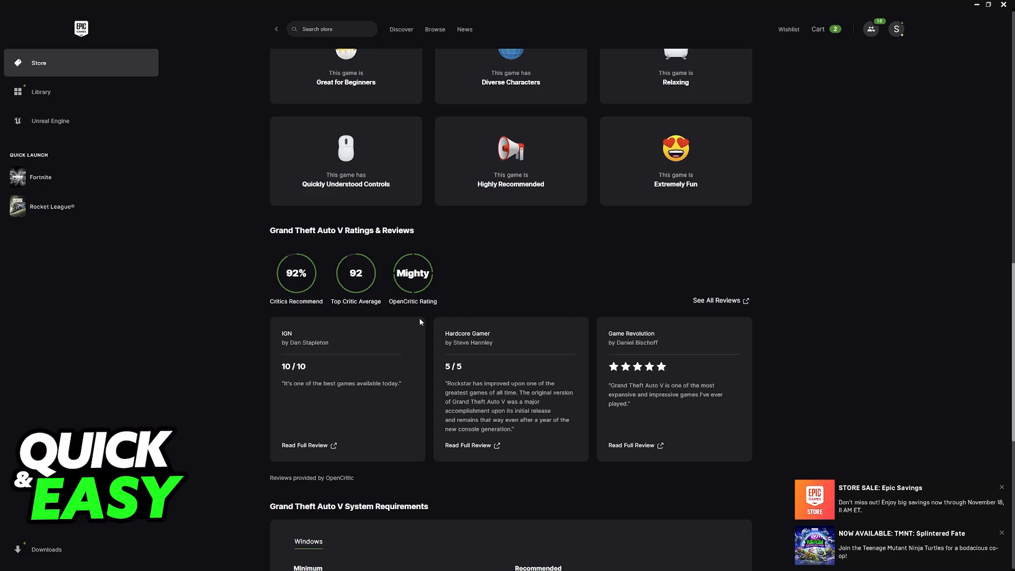
scroll(down, 3)
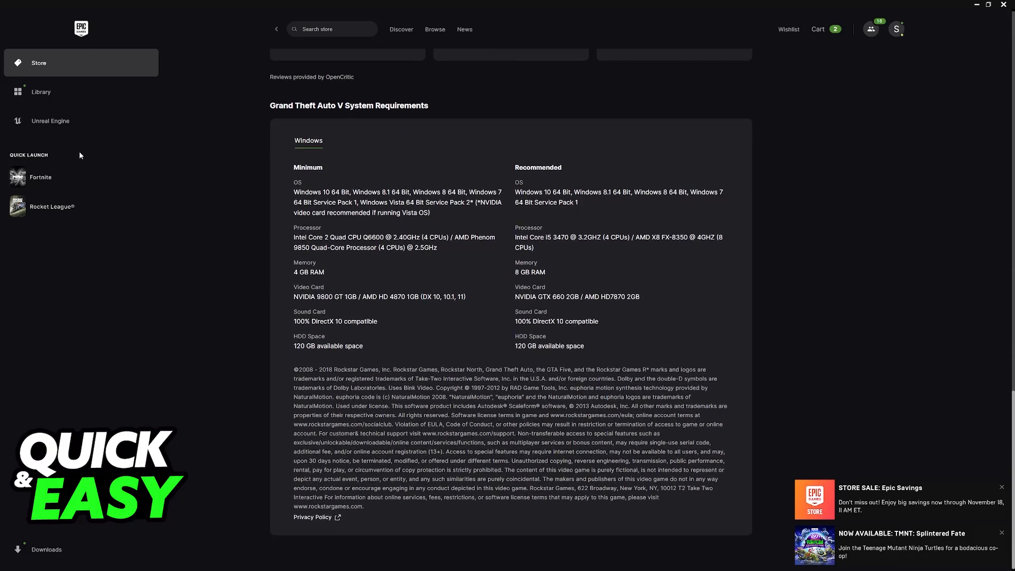
click(41, 91)
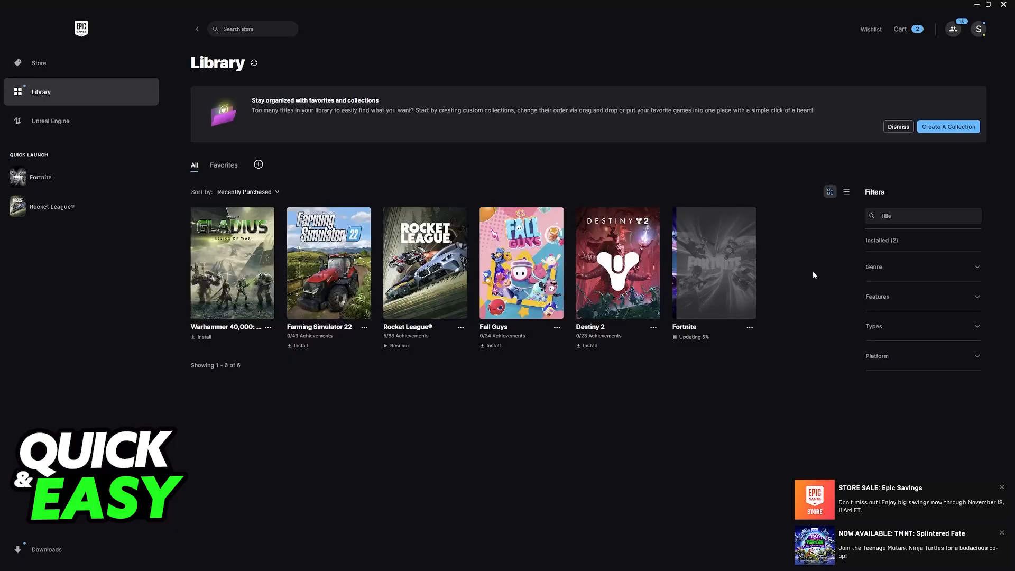